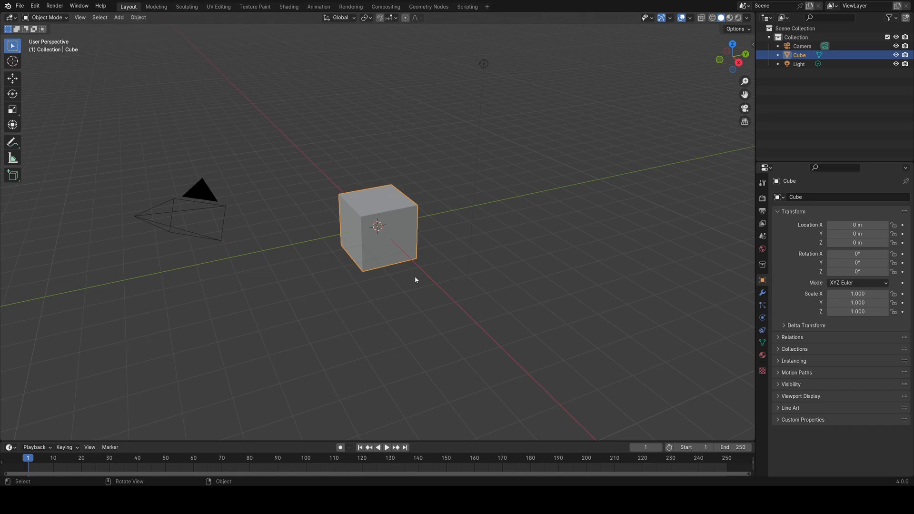
# Add a cylinder mesh and set the scene's length units to centimetres
pyautogui.click(118, 17)
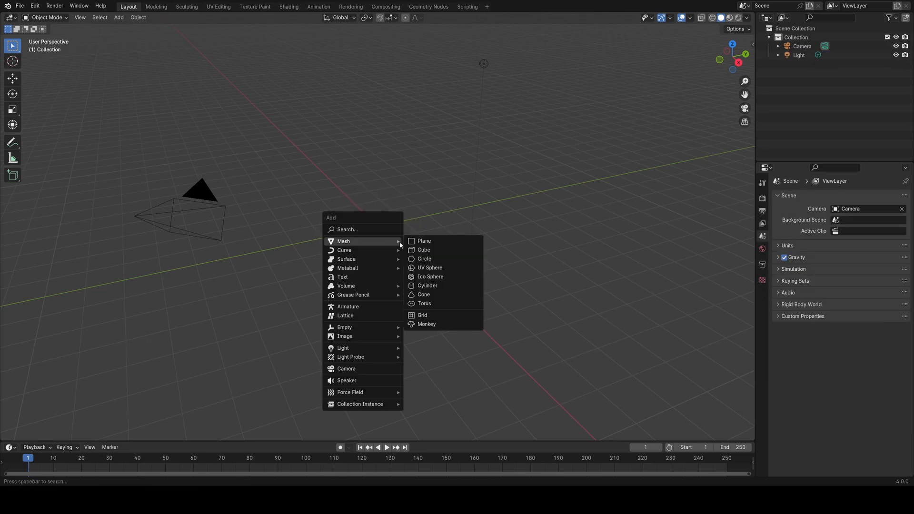
pyautogui.click(428, 286)
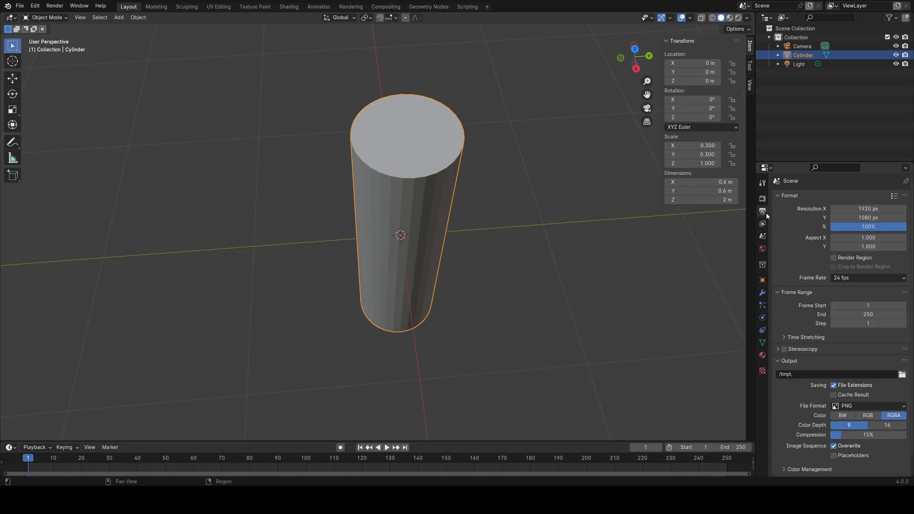
pyautogui.click(762, 236)
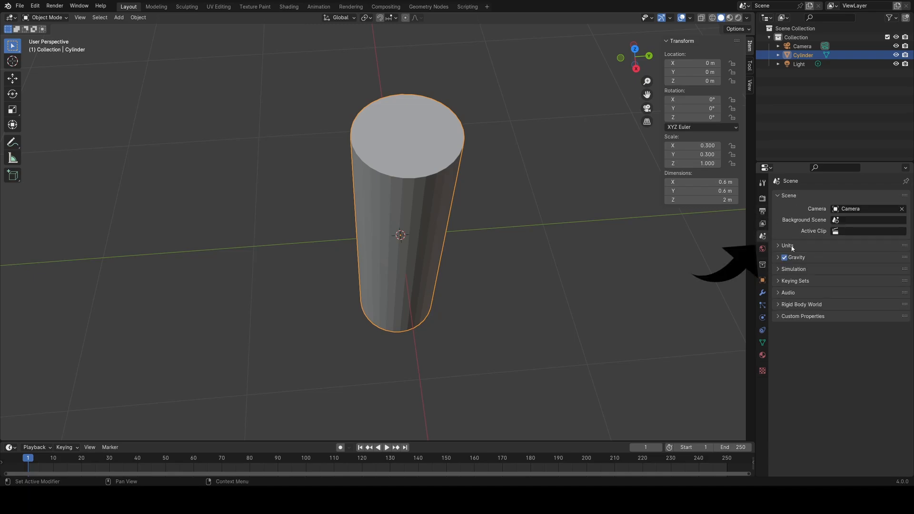
pyautogui.click(788, 245)
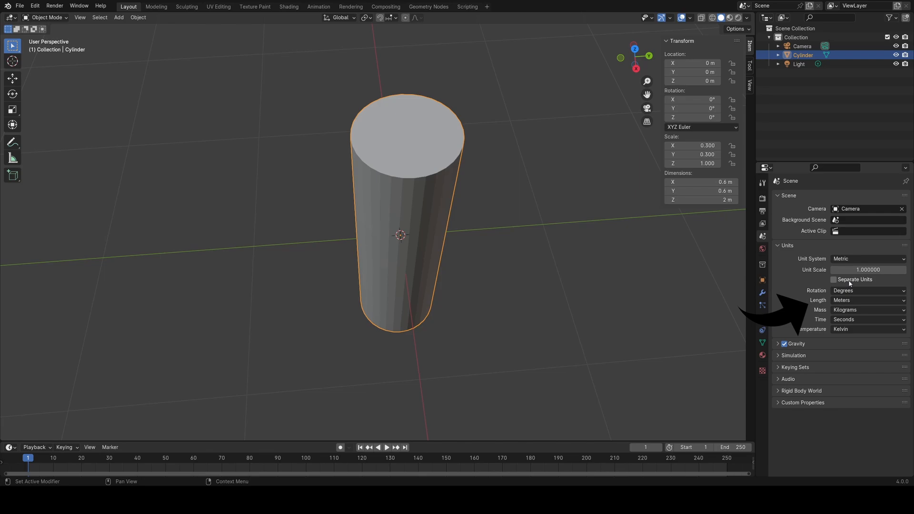
pyautogui.click(867, 299)
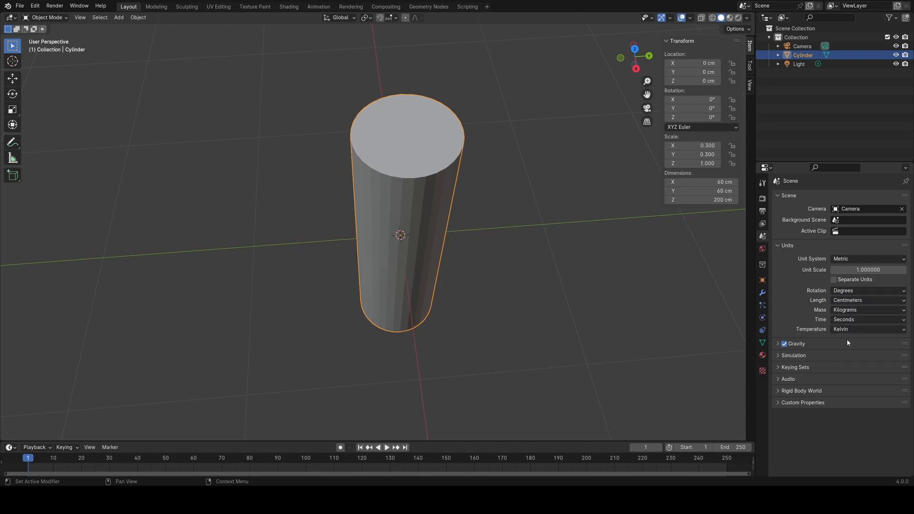
pyautogui.click(700, 182)
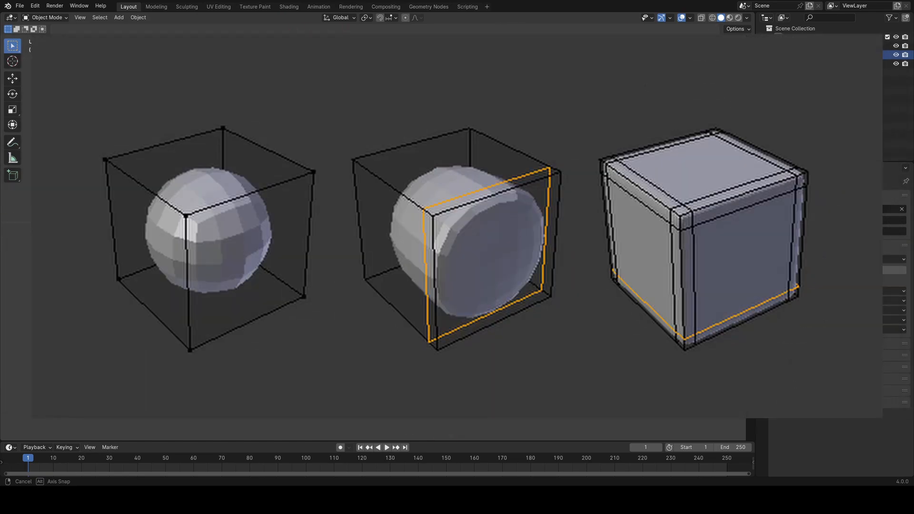
pyautogui.press('Tab')
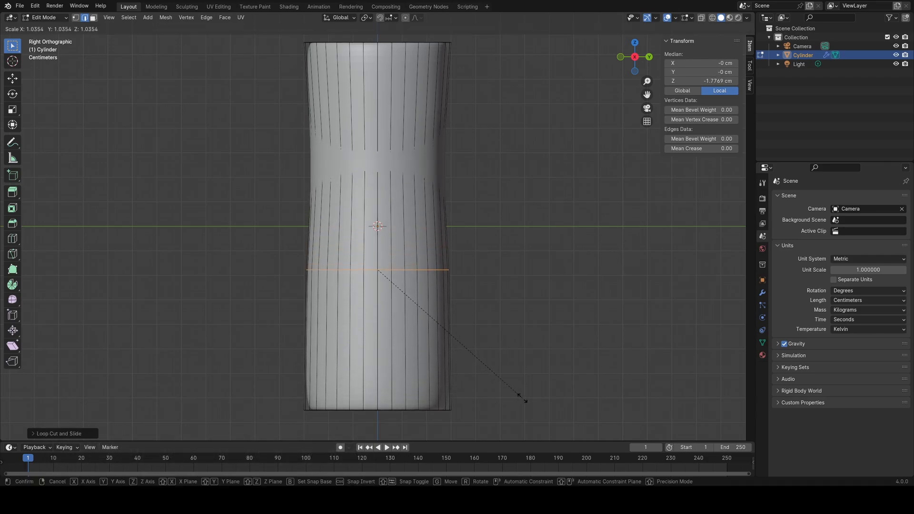
# Confirm the slightly widened low edge loop and leave Edit Mode
pyautogui.press('Tab')
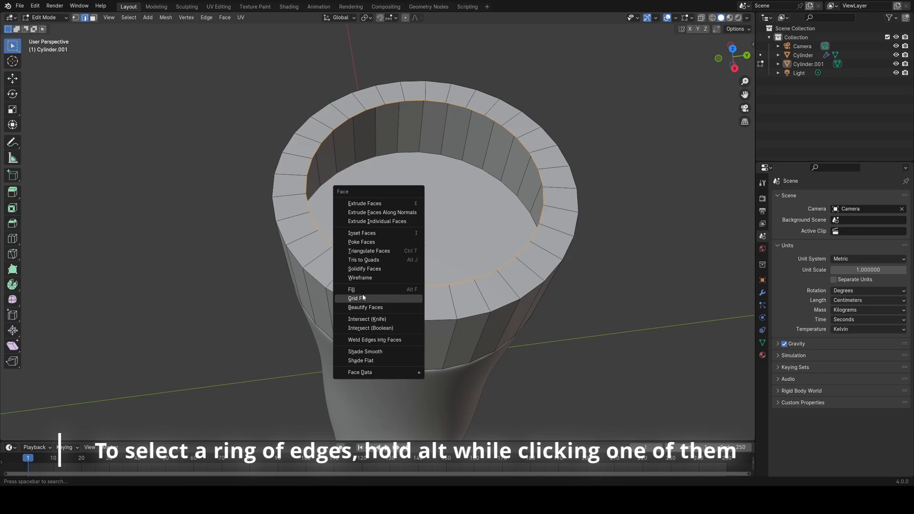
# Grid Fill the open top edge ring of the cap
pyautogui.click(356, 298)
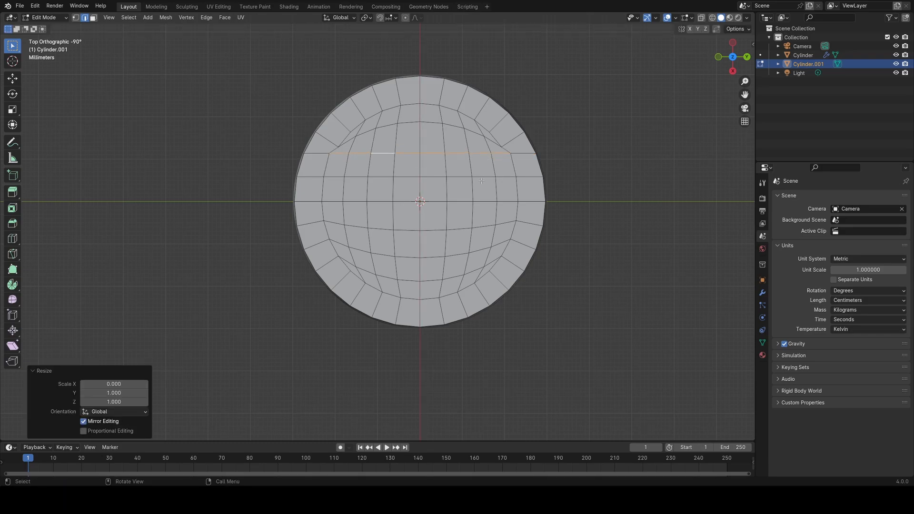
pyautogui.press('s')
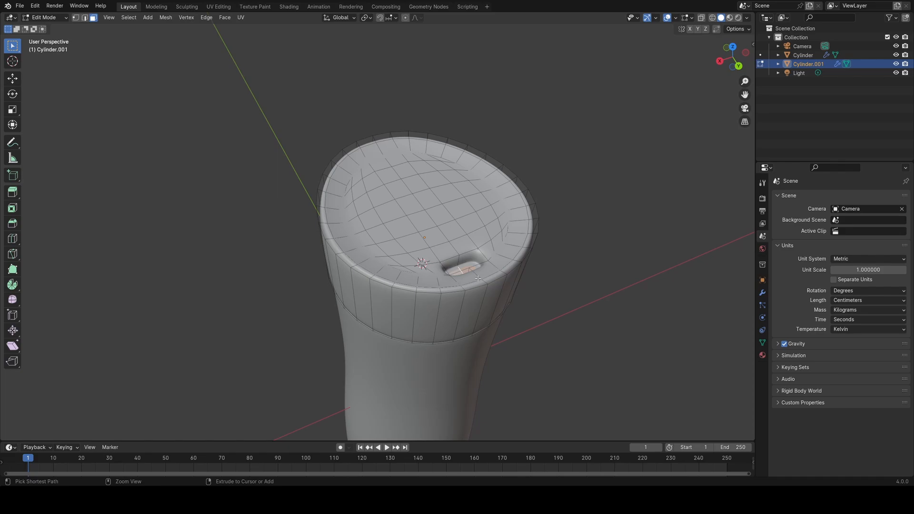
# Extrude the slot outline faces downward into the cap, then toggle Edit Mode
pyautogui.click(463, 260)
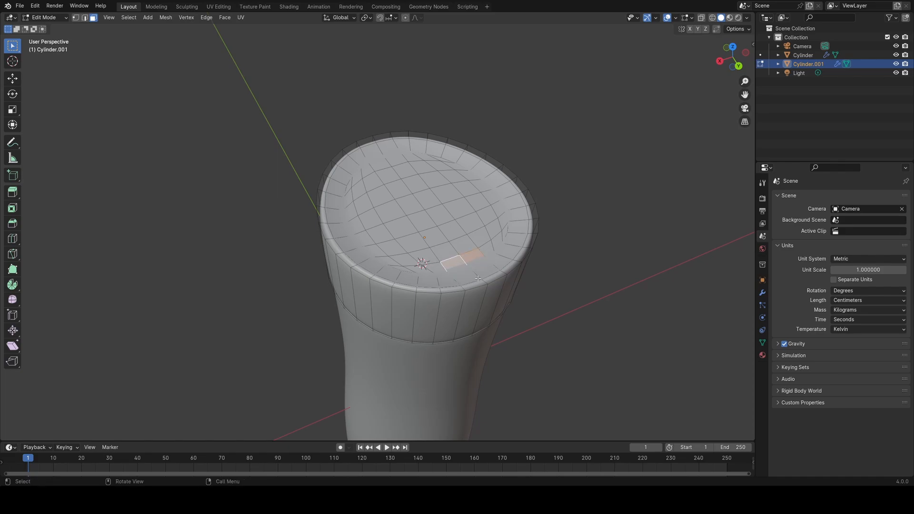
pyautogui.press('e')
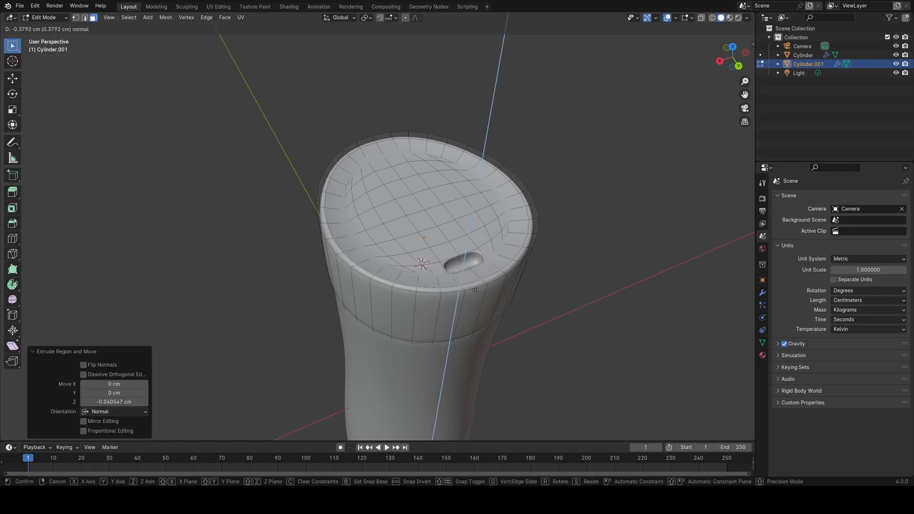
pyautogui.click(475, 290)
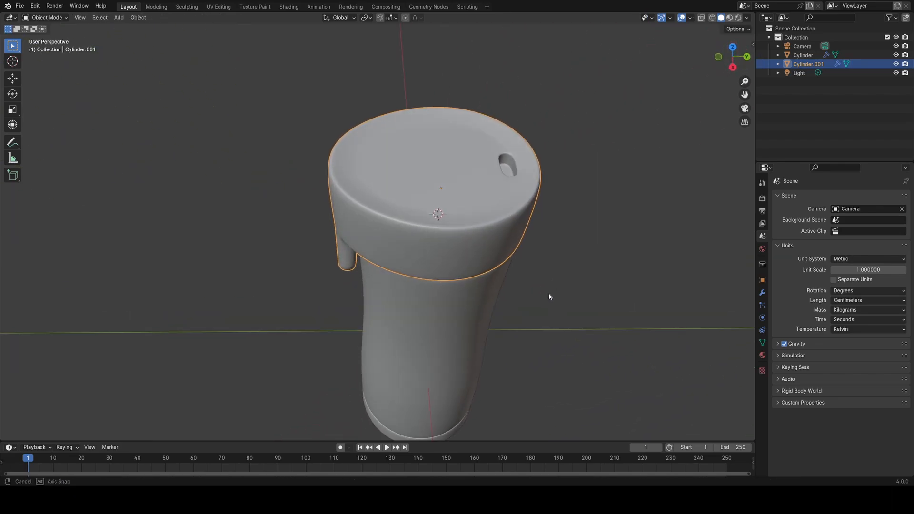
pyautogui.press('Tab')
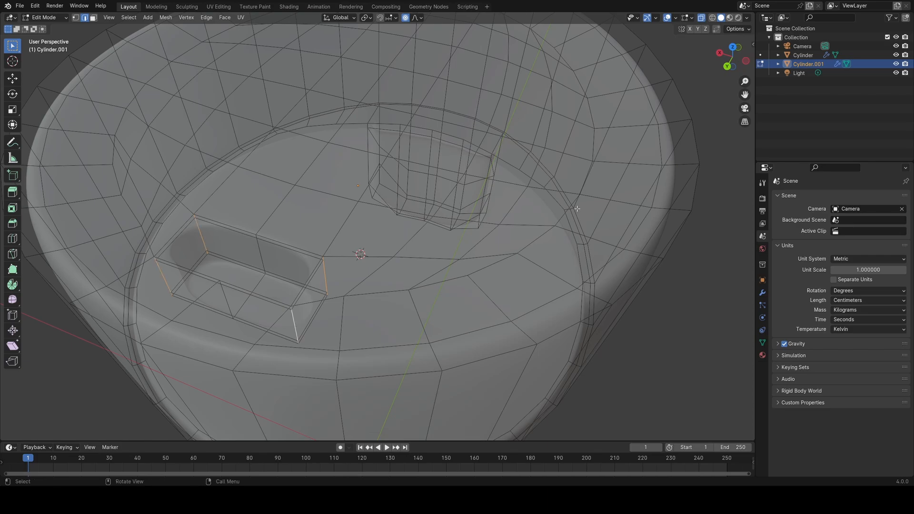
# Give the selected slot edges a crease of about 0.62 using the sidebar
pyautogui.press('n')
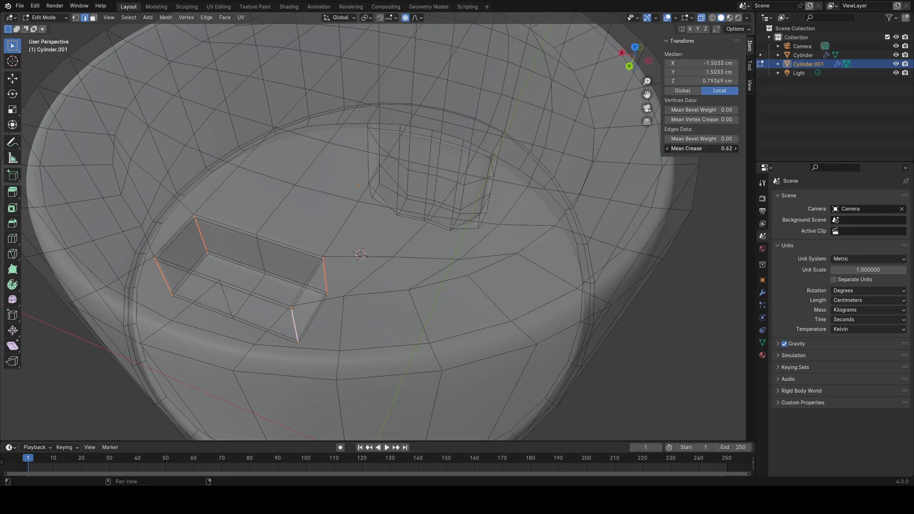
pyautogui.press('Tab')
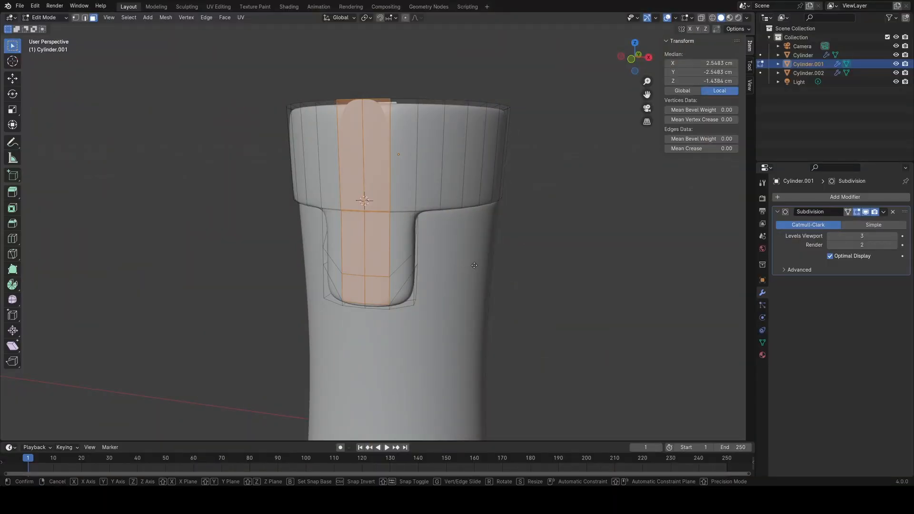
# Move the cap's front face strip downward into the button tab
pyautogui.click(474, 265)
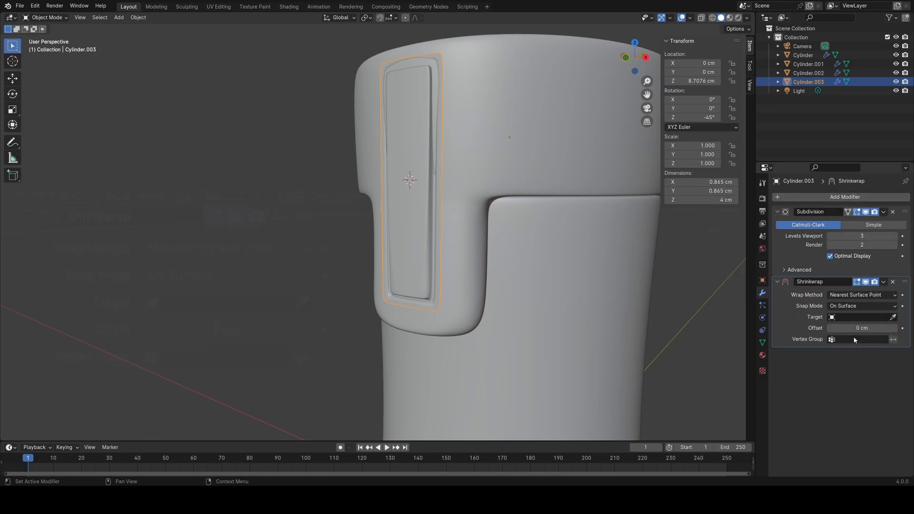
# Give Cylinder.003 a vertex group and pick the Shrinkwrap modifier's target object
pyautogui.press('Tab')
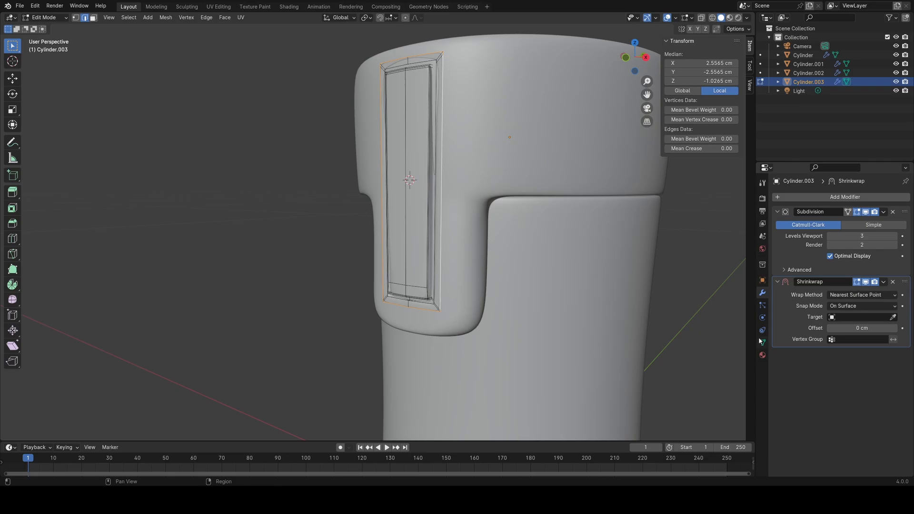
pyautogui.click(761, 342)
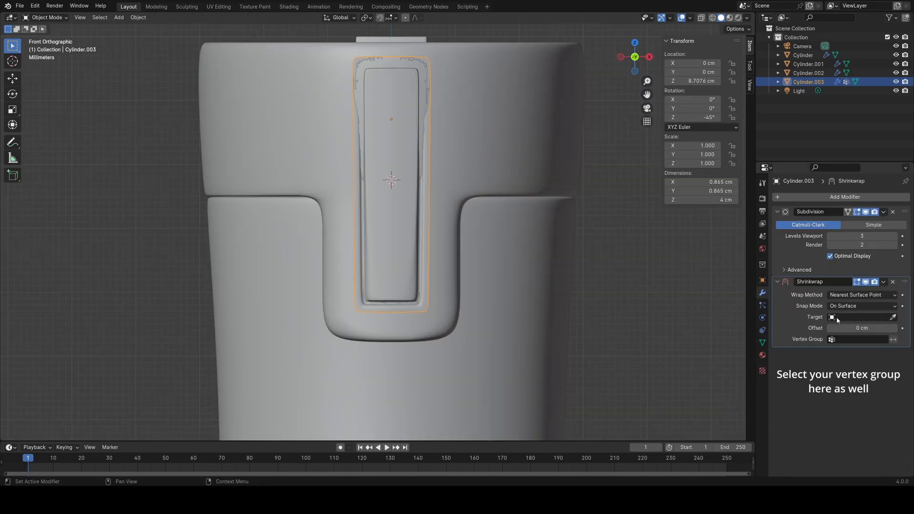
pyautogui.click(857, 338)
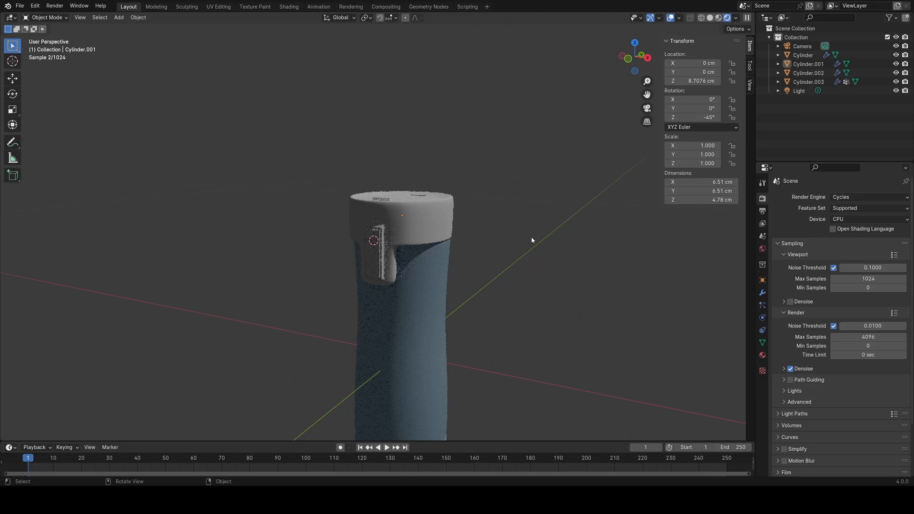
# Set the Cycles render device to GPU Compute and toggle Edit Mode in and out
pyautogui.click(869, 219)
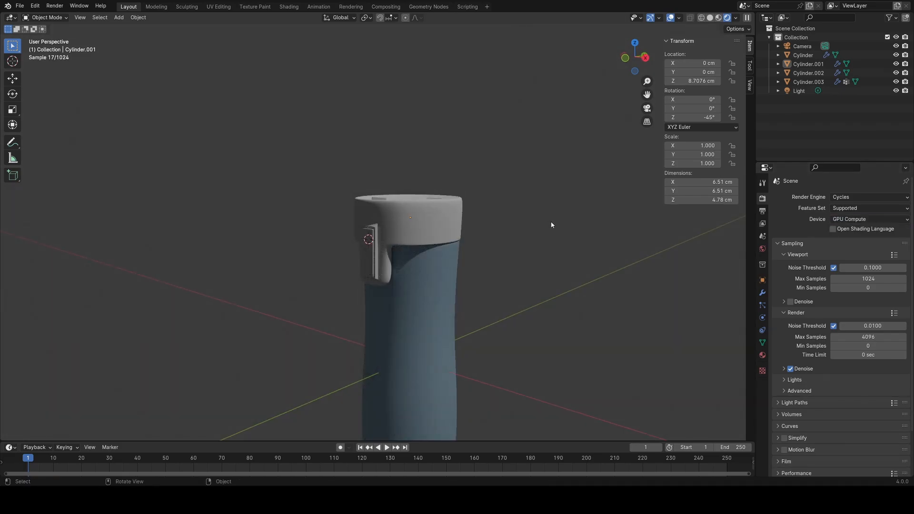
pyautogui.press('Tab')
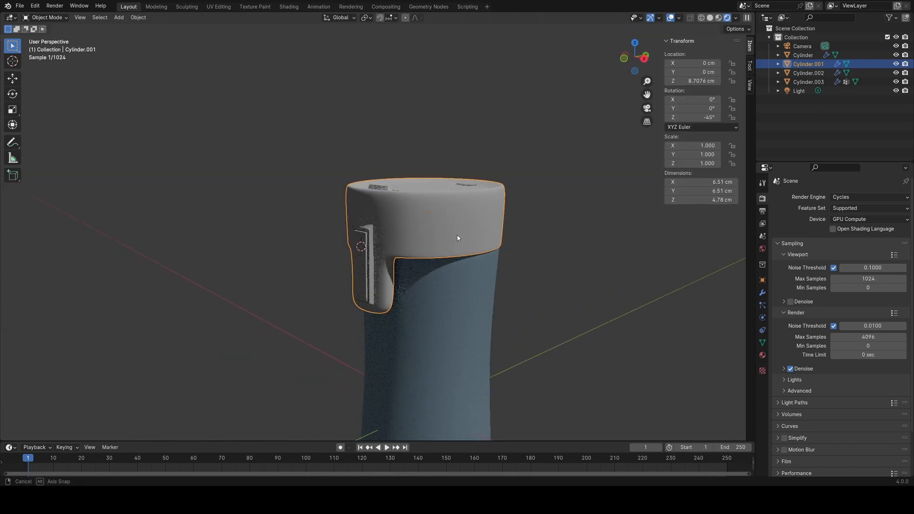
pyautogui.press('Tab')
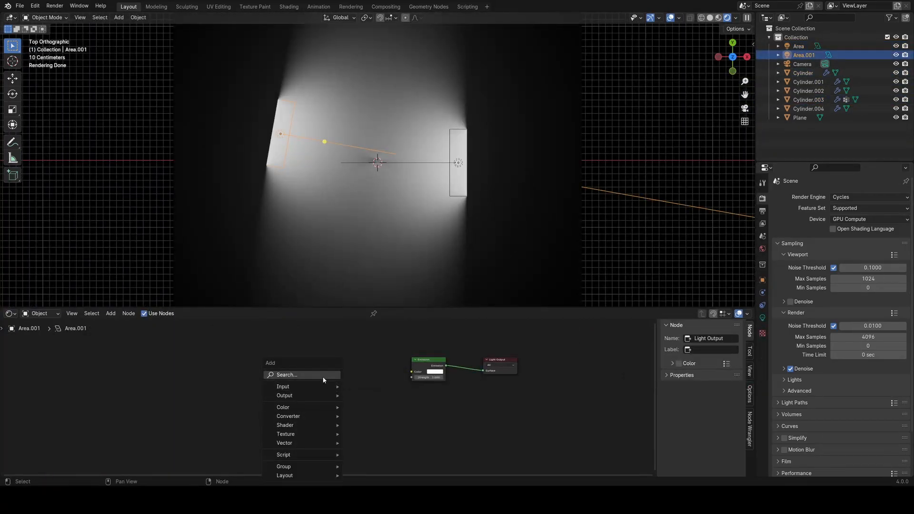
# Open node Search in the area light's node tree
pyautogui.click(288, 415)
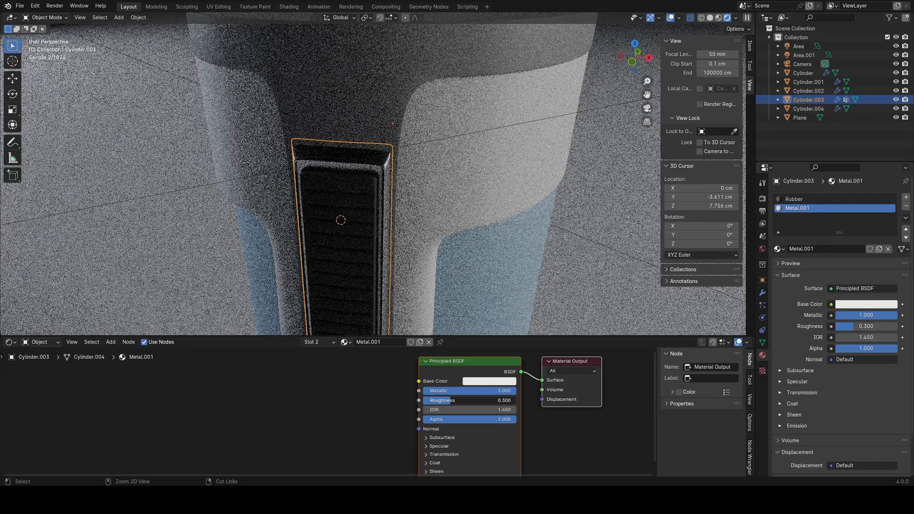
# Select the floor plane and give it a new material
pyautogui.click(800, 117)
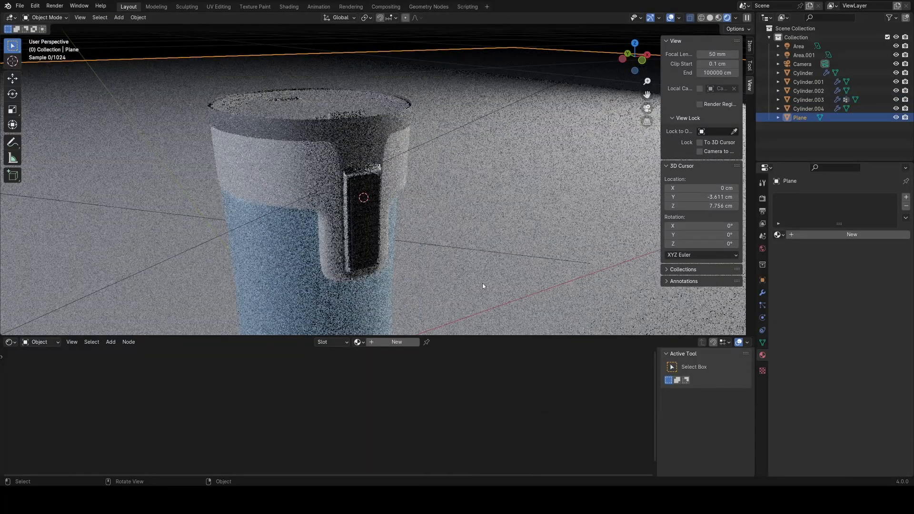
pyautogui.click(808, 109)
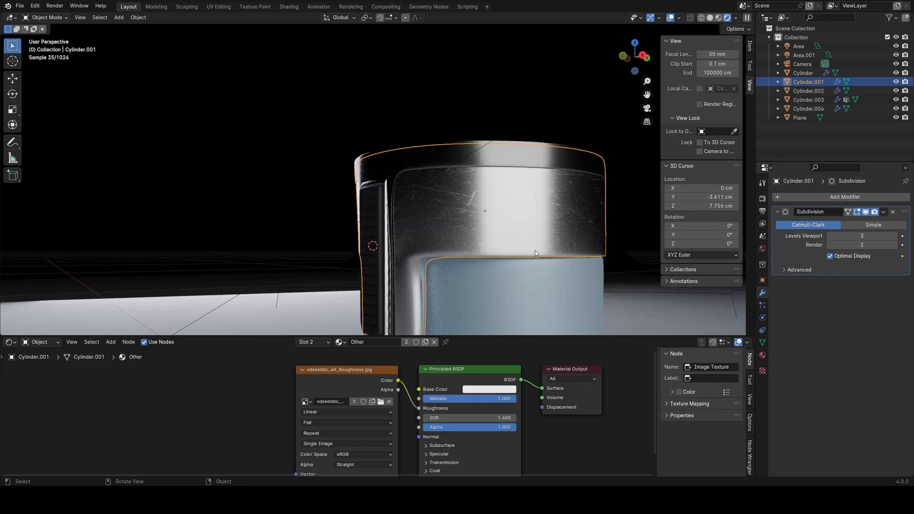
# Toggle edit mode on the cylinder, then place a Gradient Texture node in its metal material
pyautogui.press('Tab')
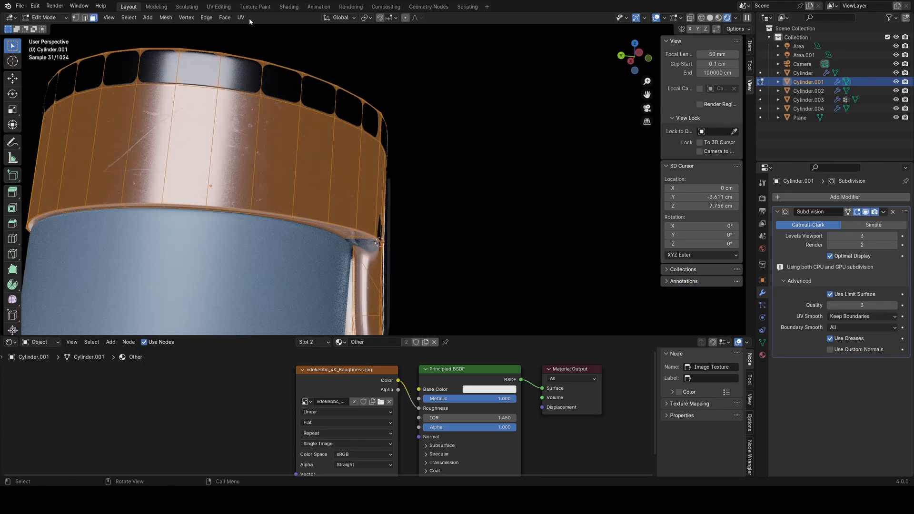
pyautogui.press('Tab')
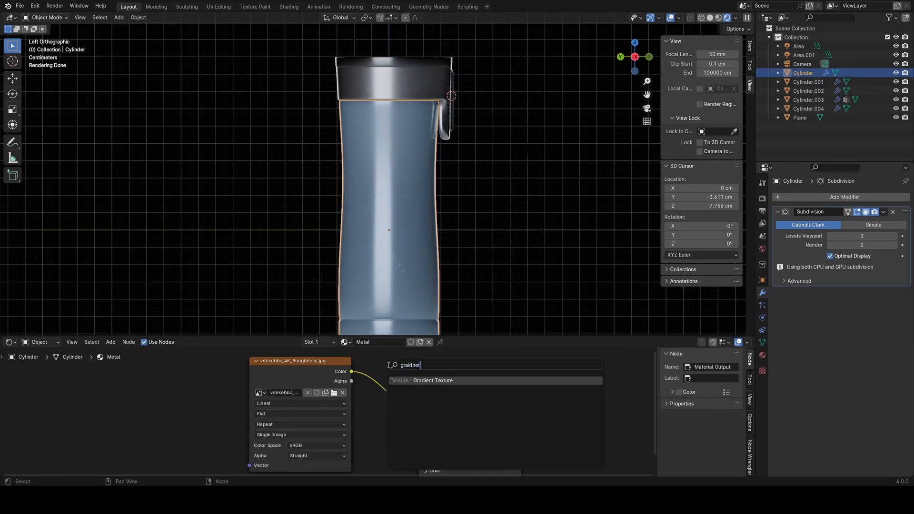
pyautogui.click(433, 380)
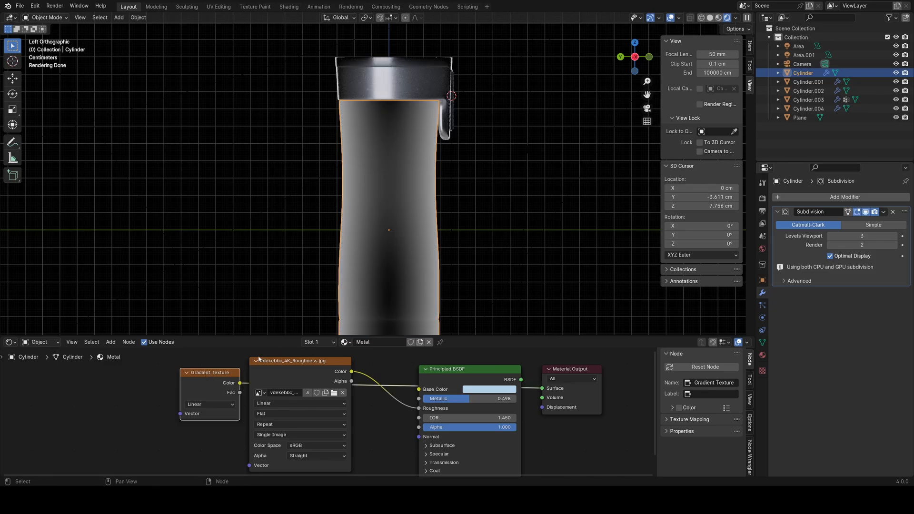